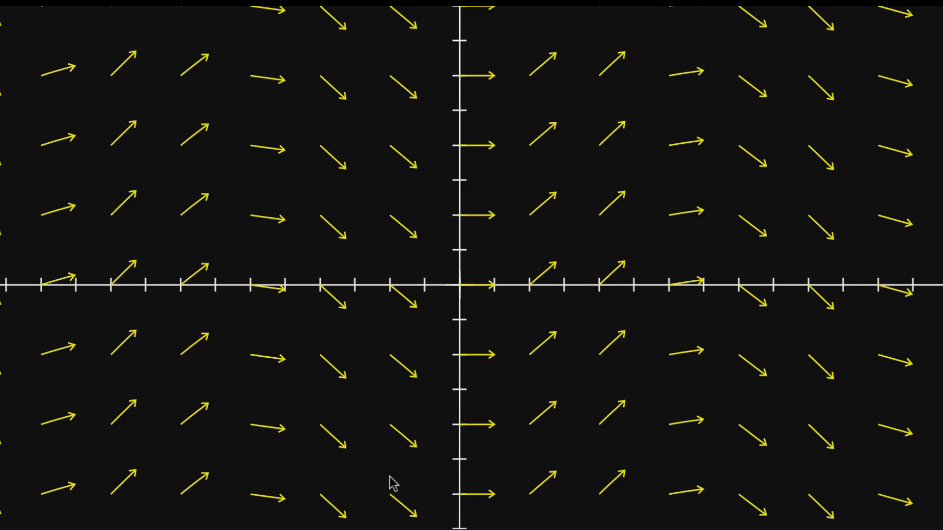
mouse_move(378, 521)
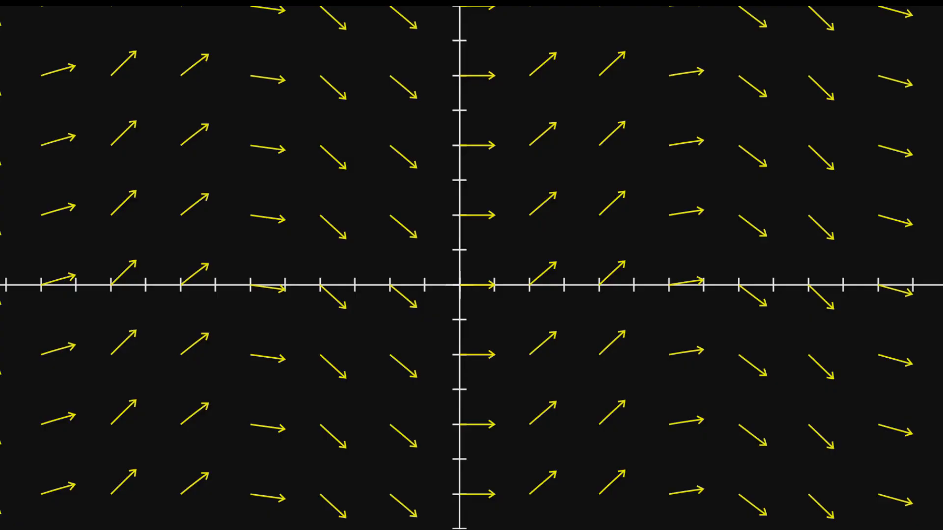
mouse_move(602, 407)
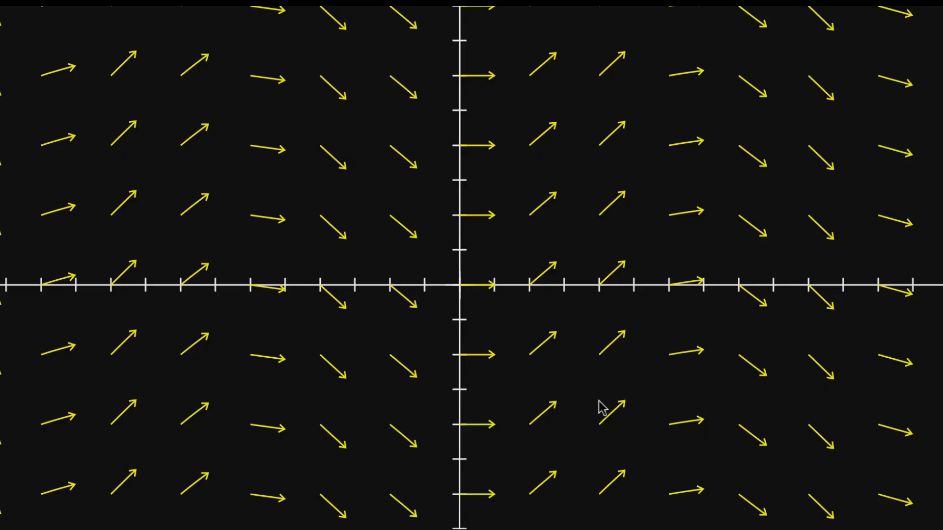
mouse_move(623, 377)
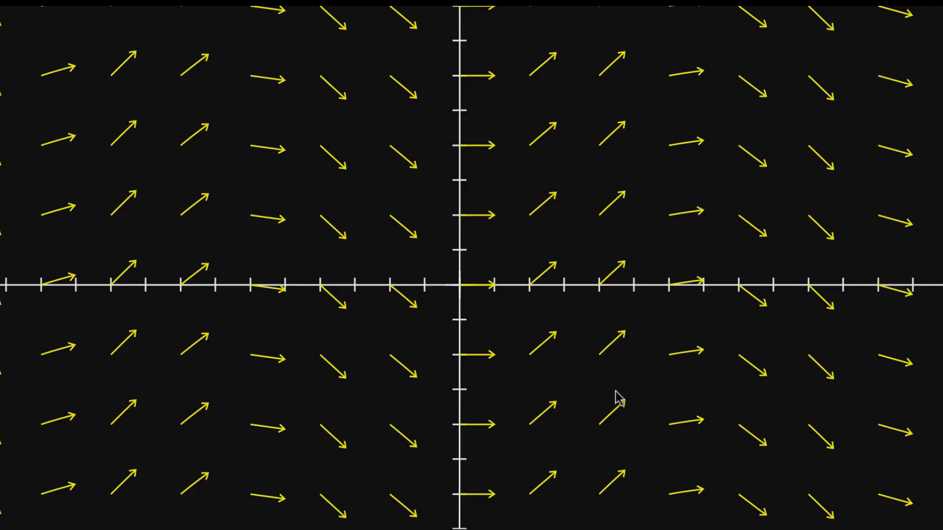
mouse_move(626, 292)
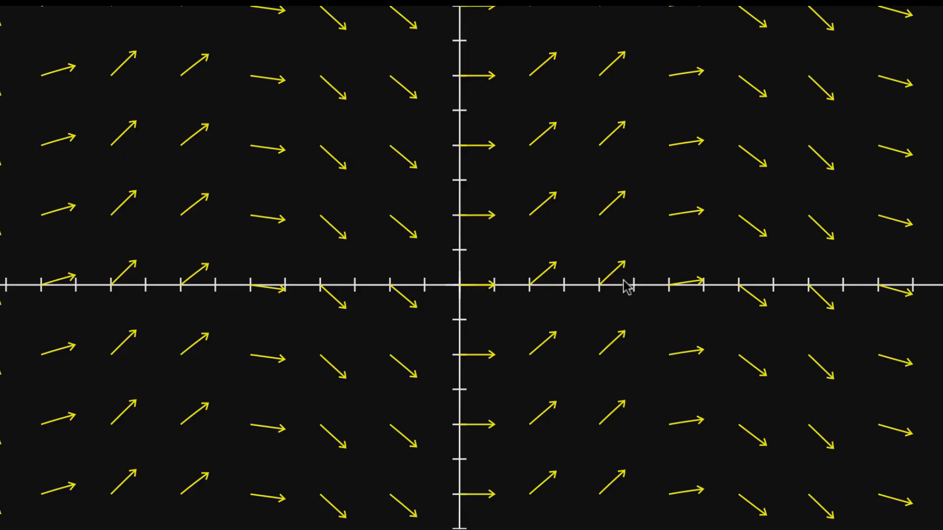
mouse_move(562, 319)
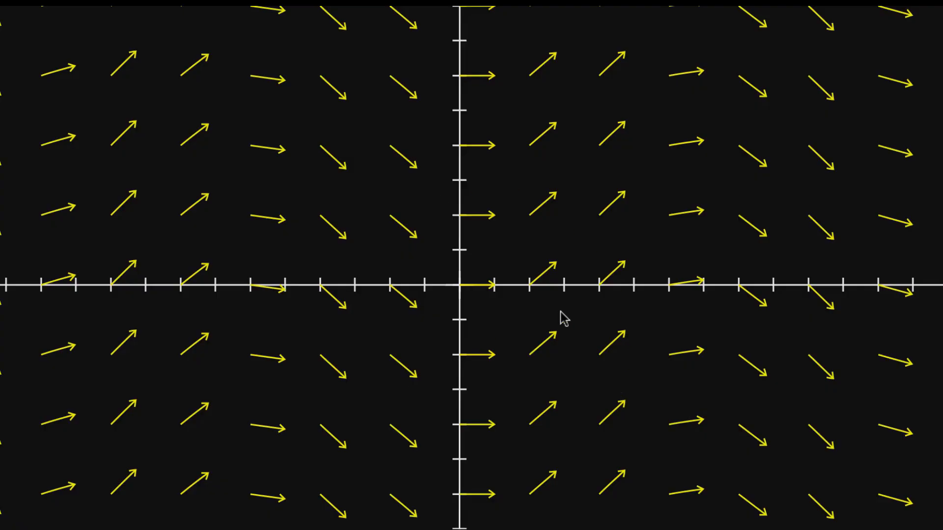
mouse_move(503, 378)
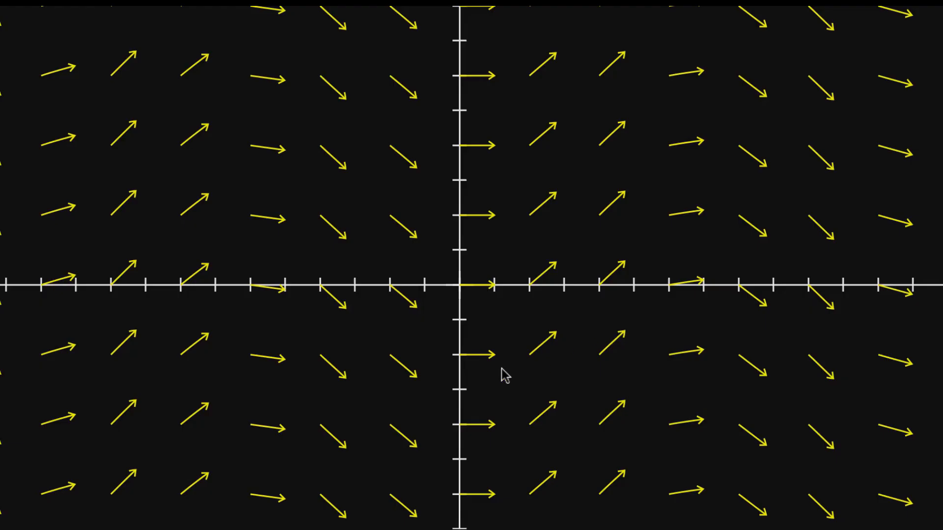
mouse_move(576, 314)
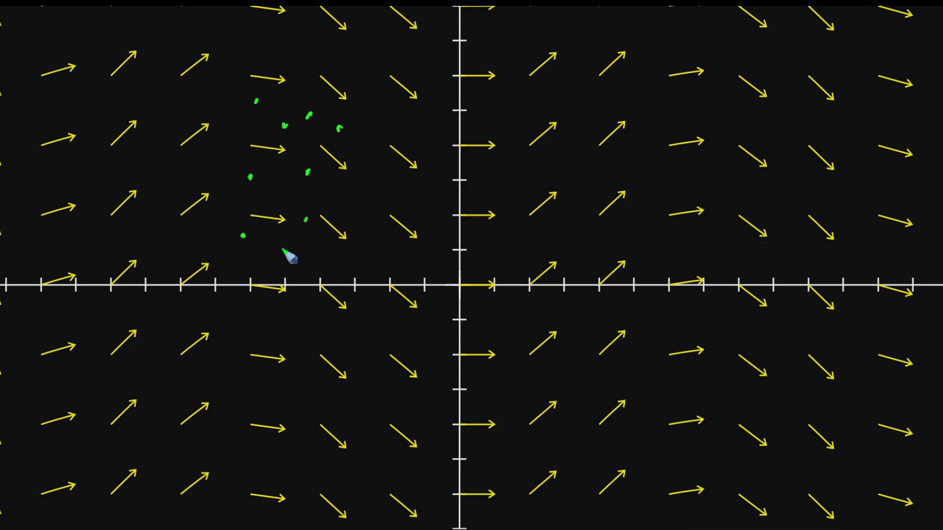
mouse_move(305, 236)
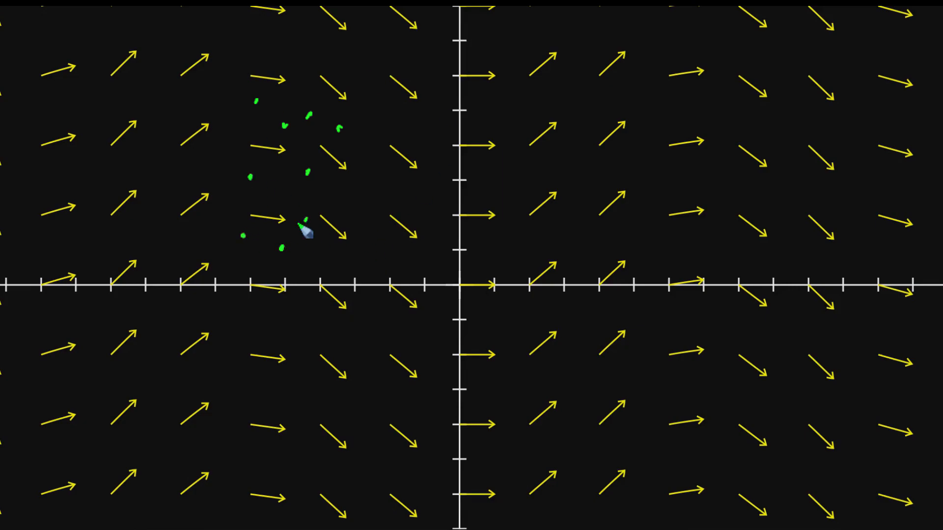
mouse_move(358, 252)
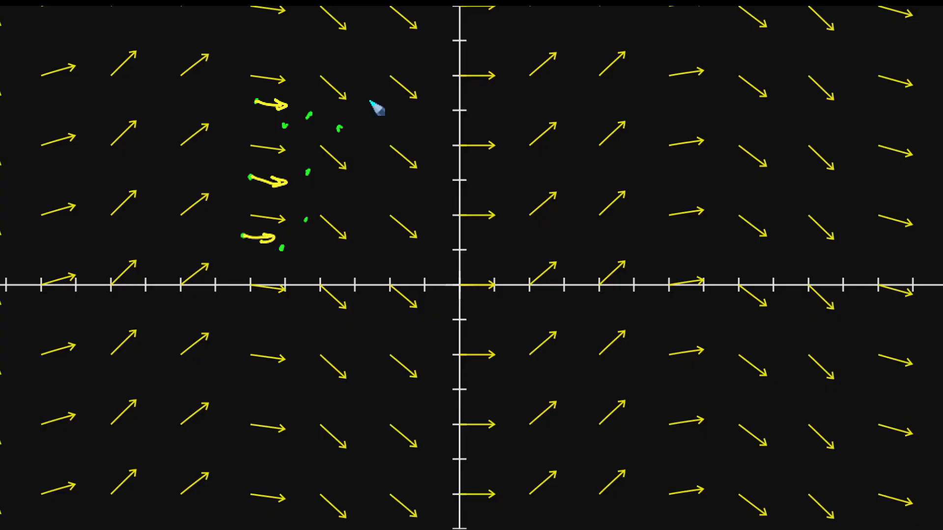
mouse_move(315, 185)
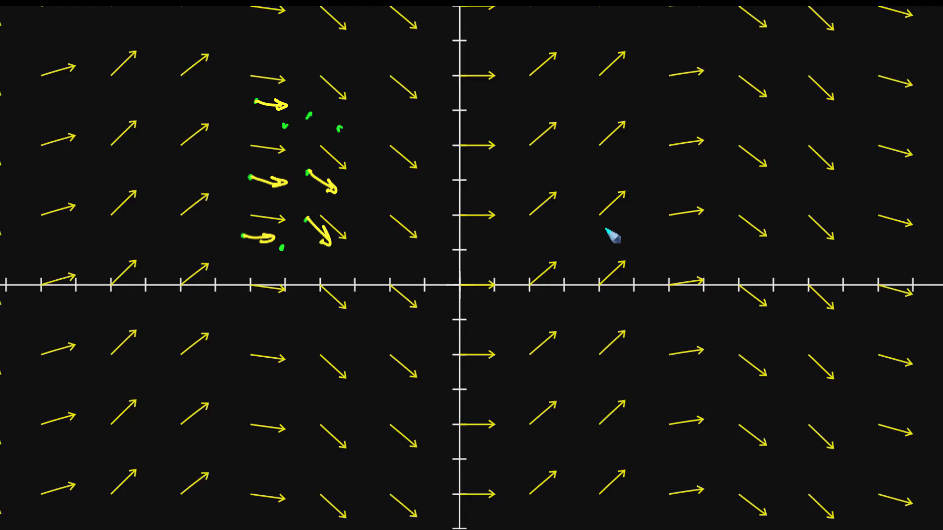
mouse_move(357, 133)
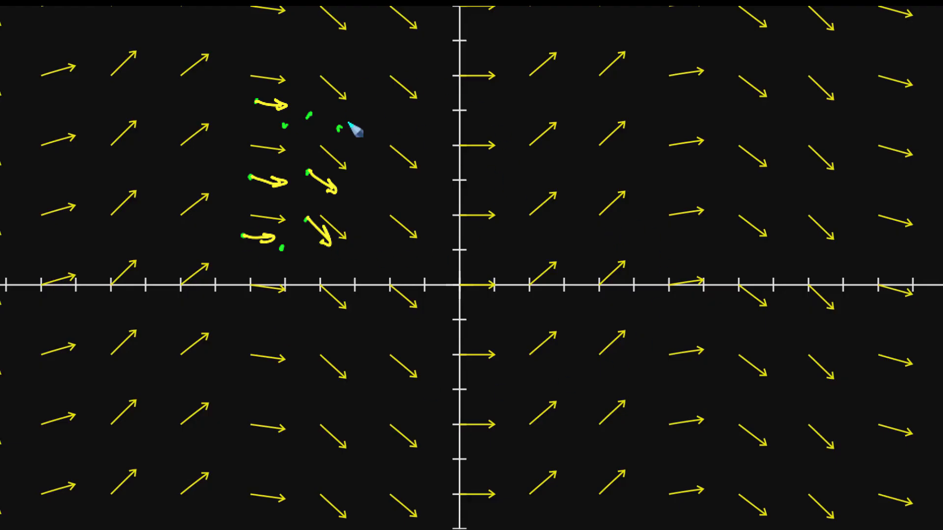
mouse_move(328, 147)
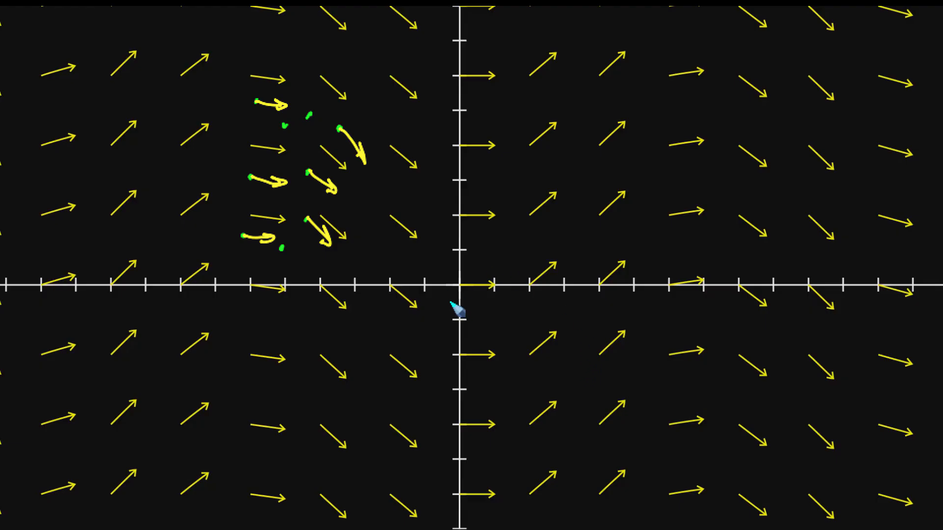
mouse_move(442, 328)
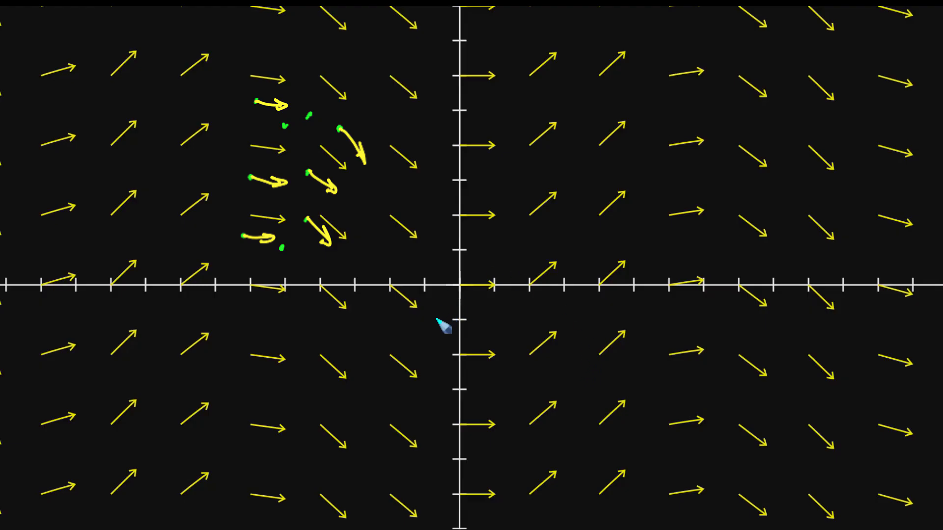
mouse_move(492, 306)
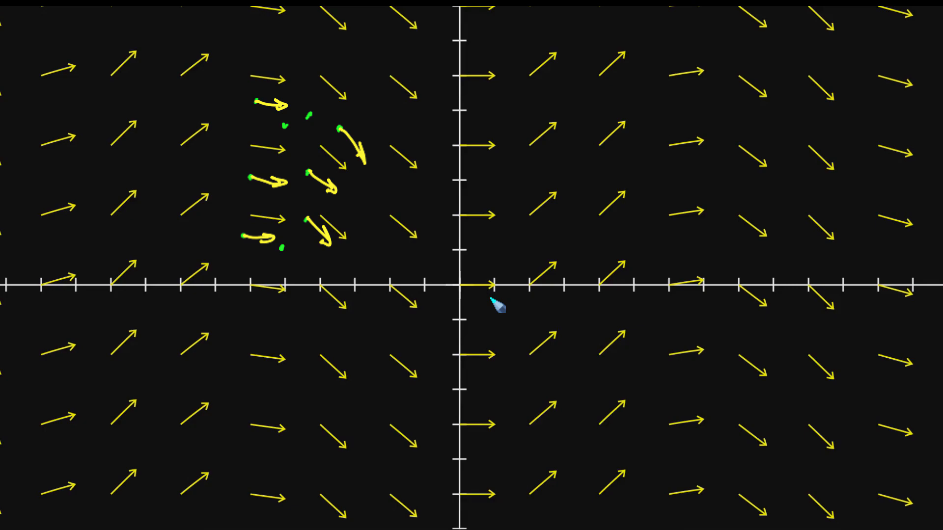
mouse_move(282, 147)
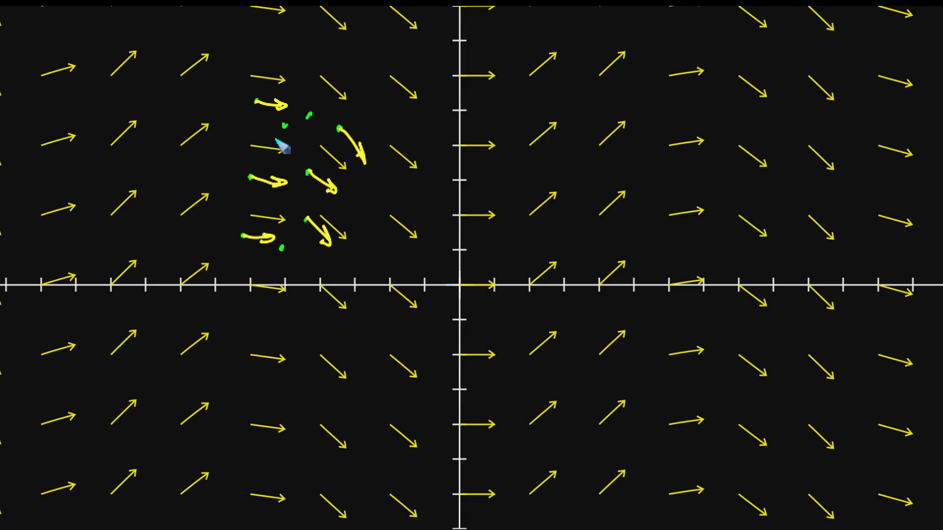
mouse_move(313, 133)
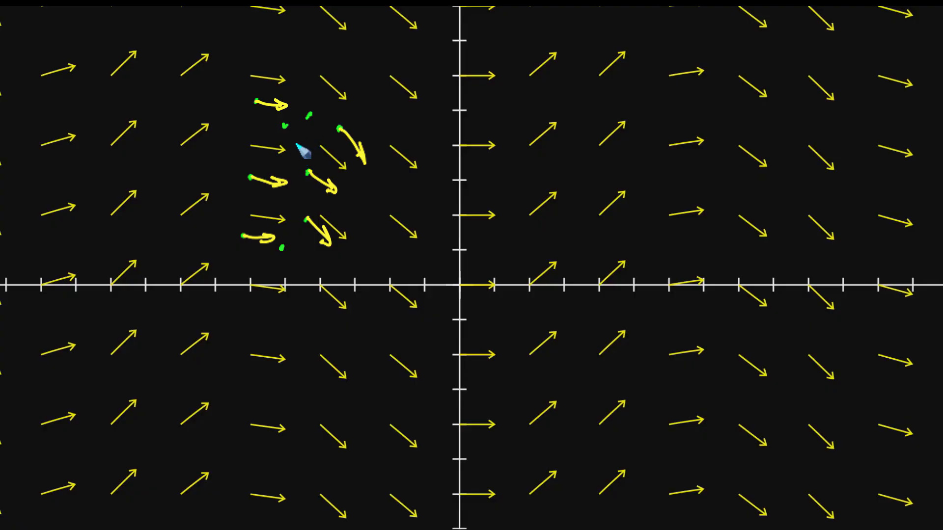
mouse_move(383, 245)
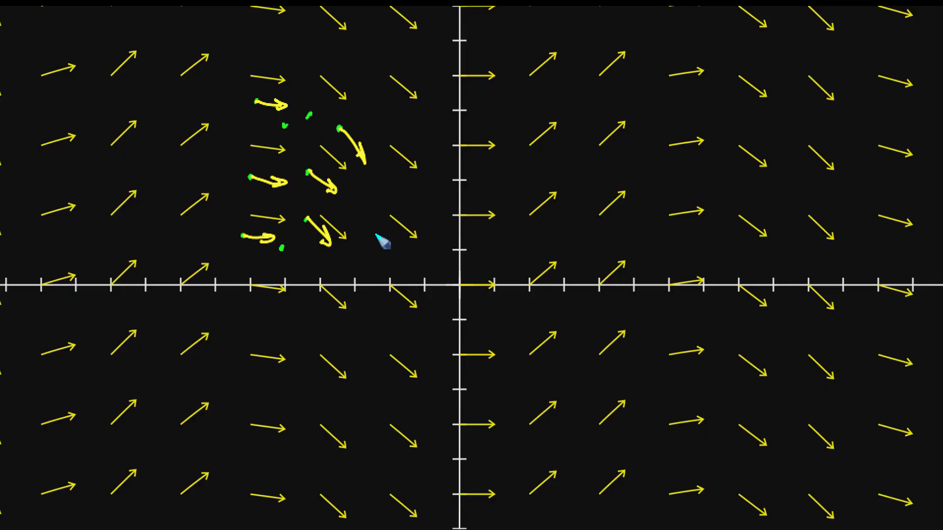
mouse_move(381, 257)
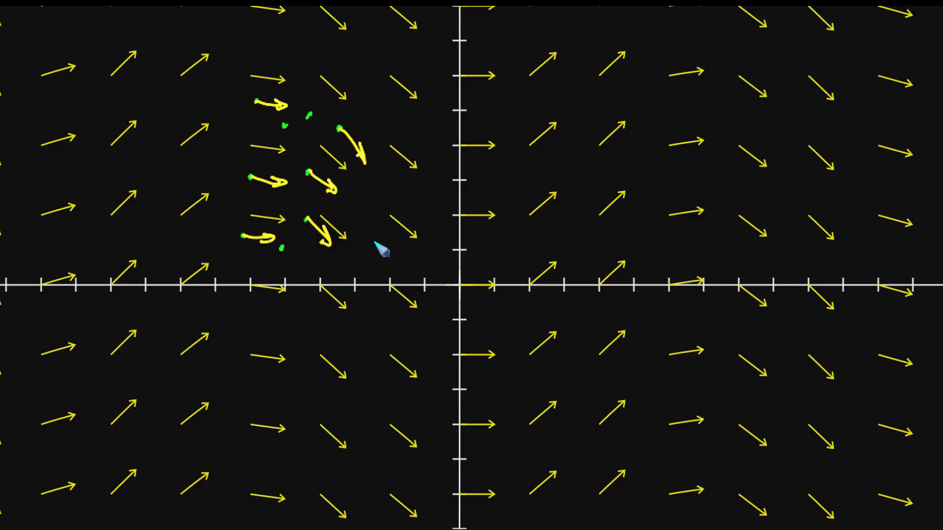
mouse_move(269, 113)
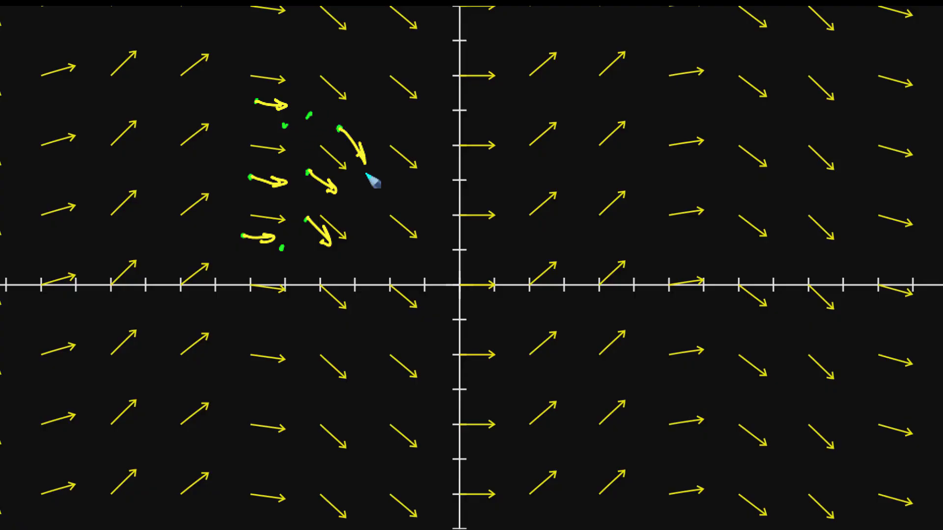
mouse_move(509, 273)
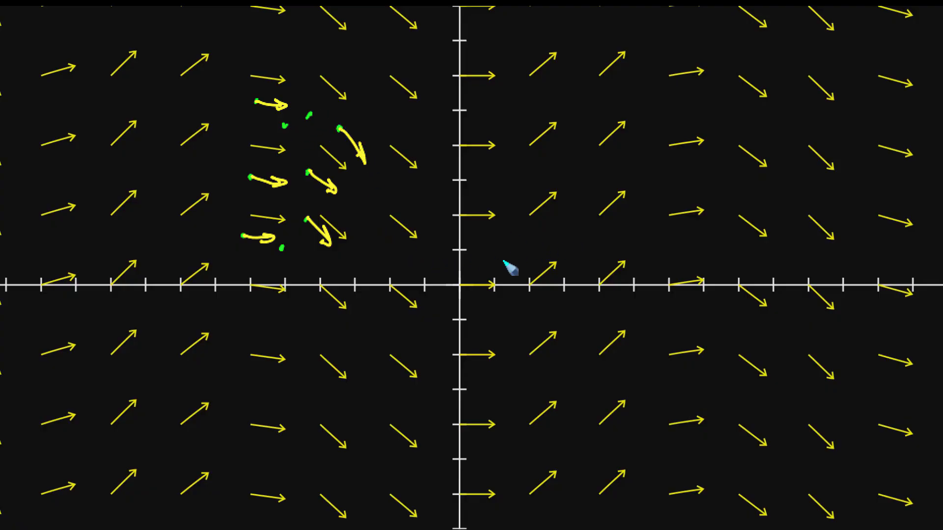
mouse_move(506, 220)
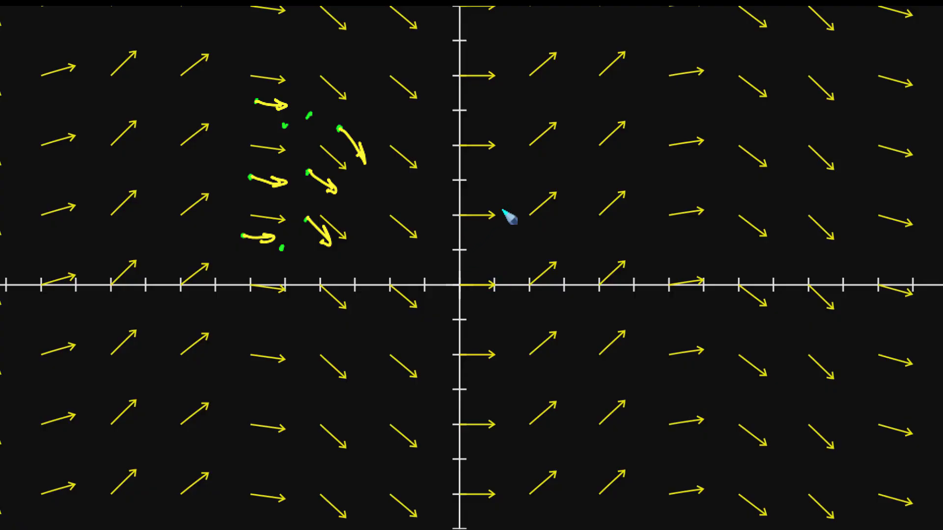
mouse_move(497, 341)
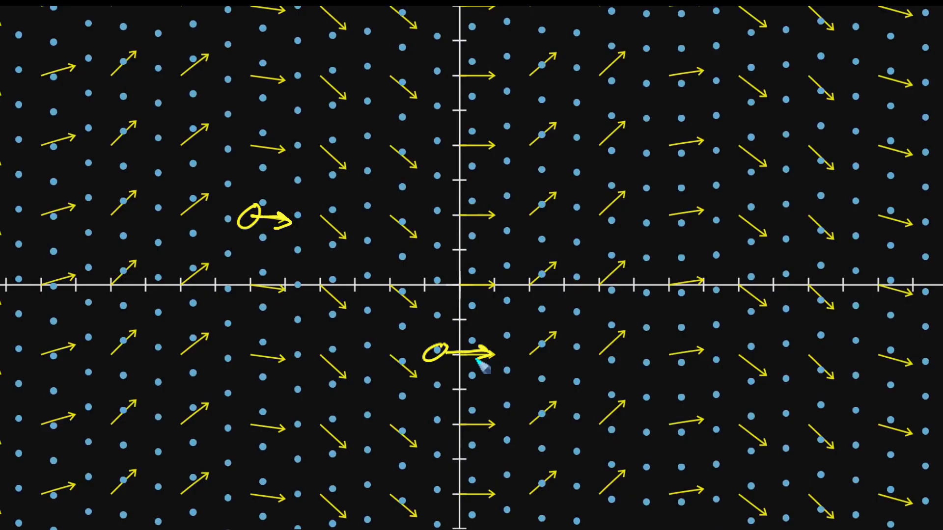
mouse_move(136, 526)
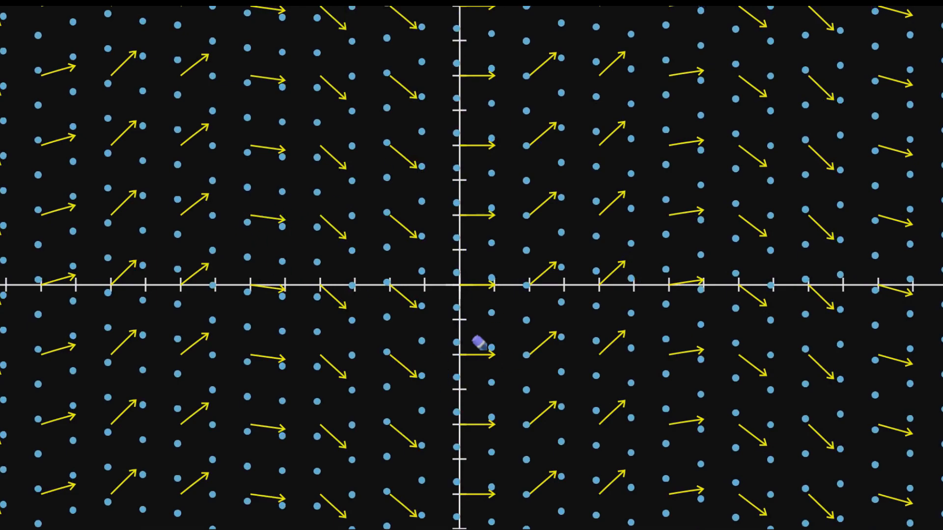
mouse_move(659, 218)
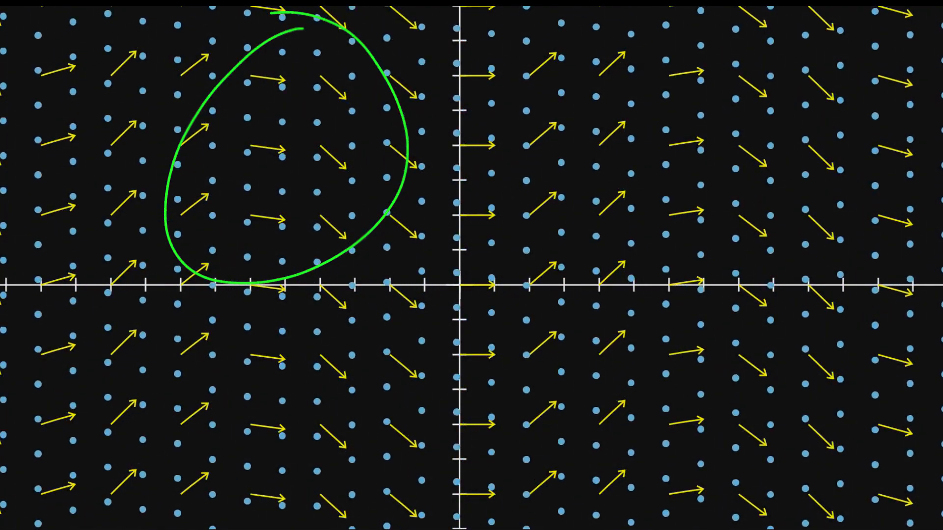
mouse_move(801, 253)
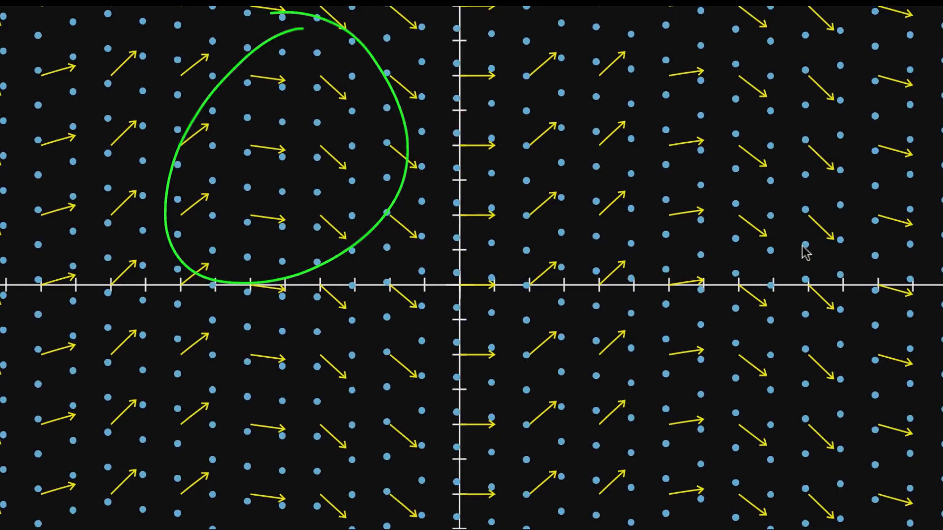
mouse_move(839, 197)
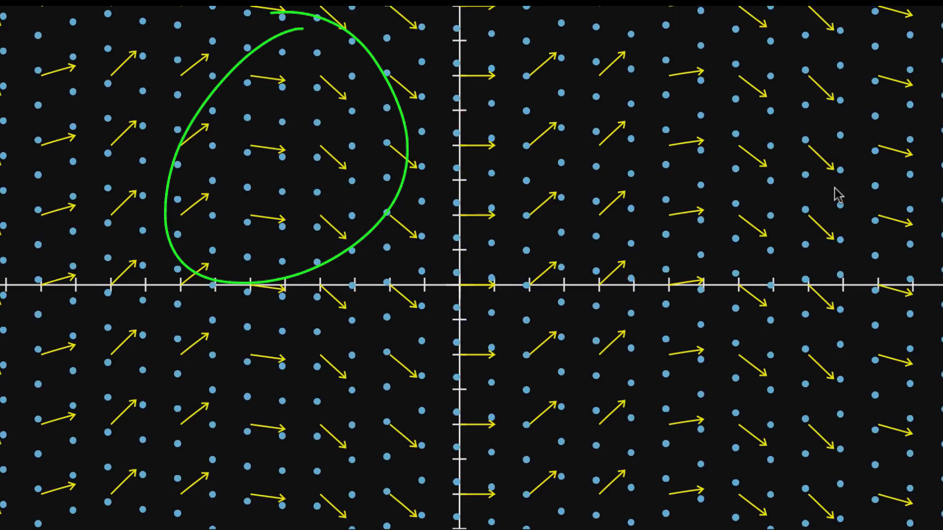
mouse_move(414, 393)
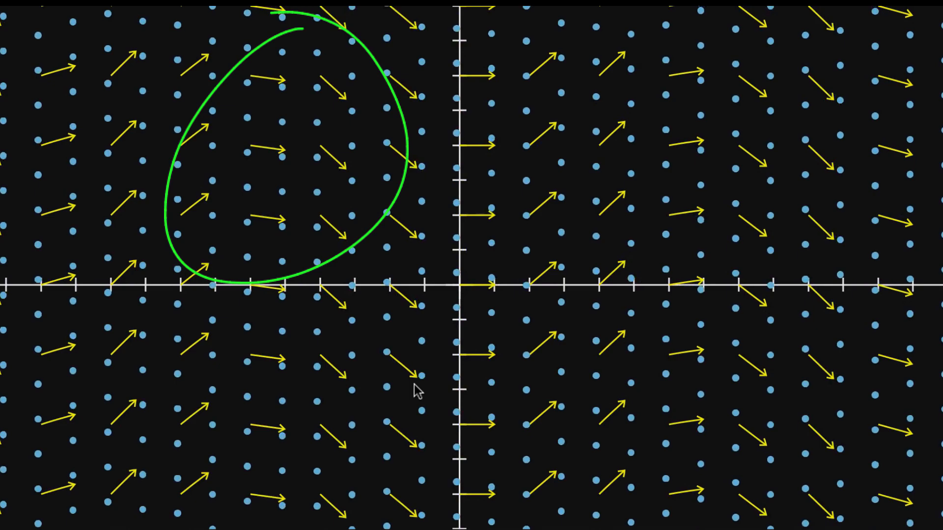
mouse_move(356, 316)
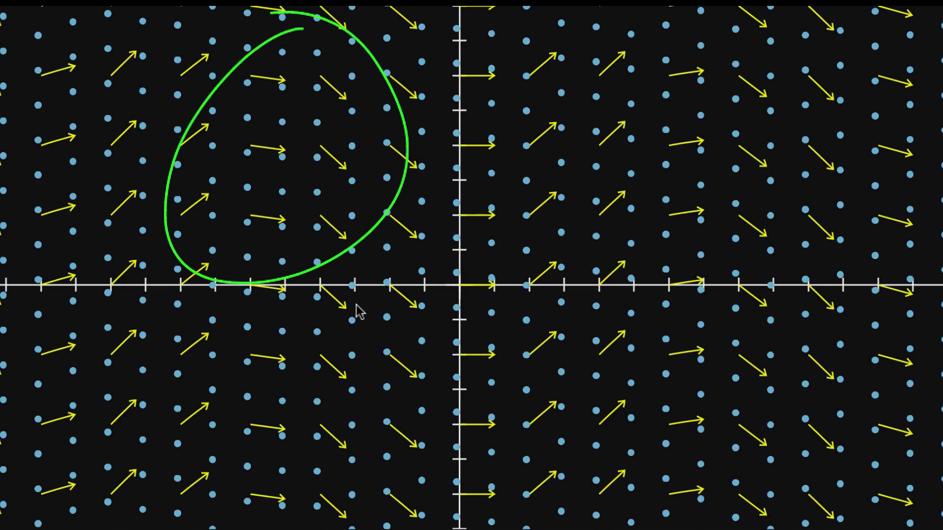
mouse_move(623, 436)
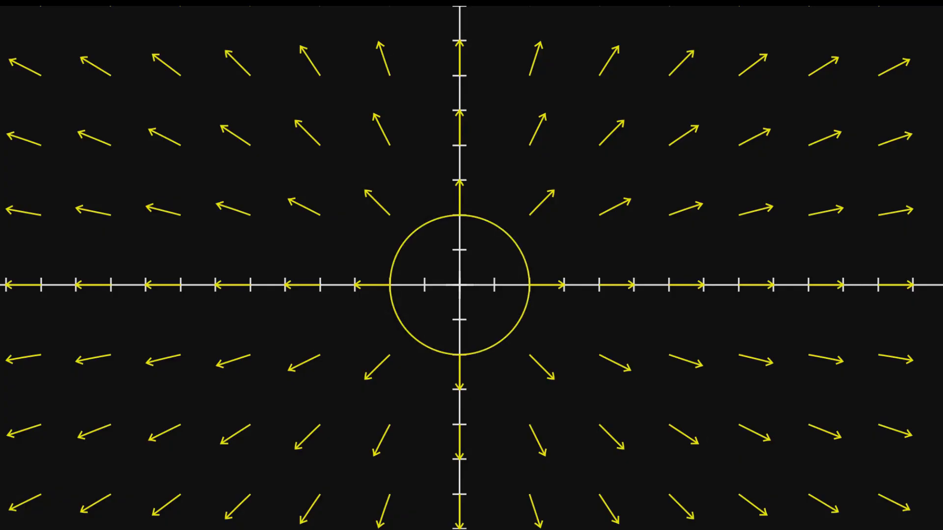
mouse_move(512, 300)
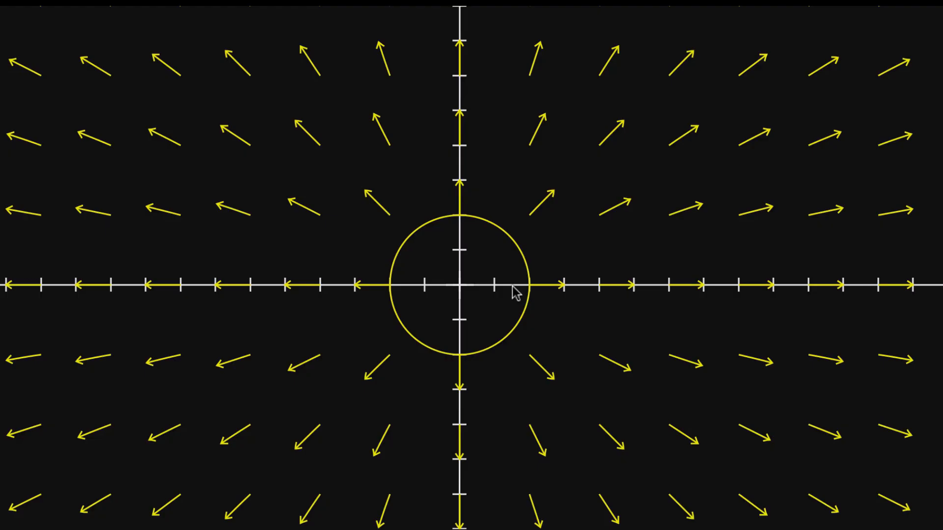
mouse_move(487, 273)
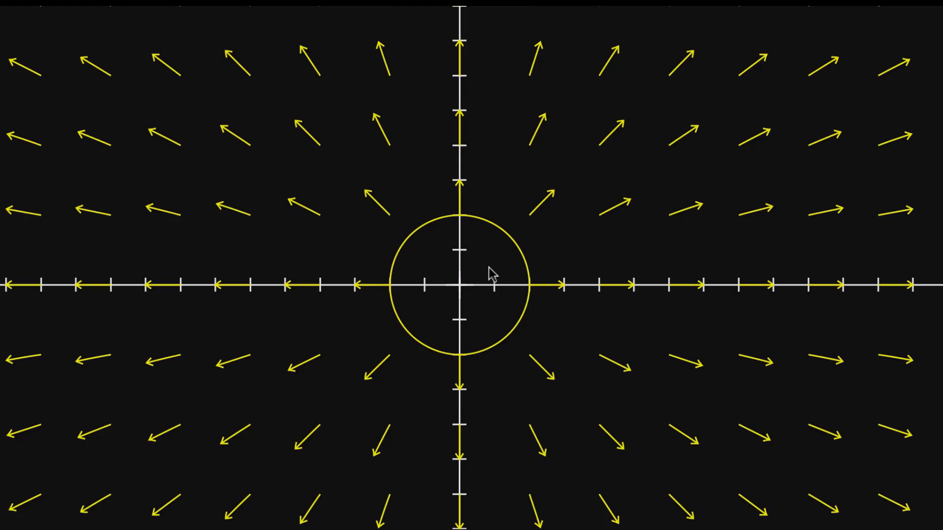
mouse_move(533, 236)
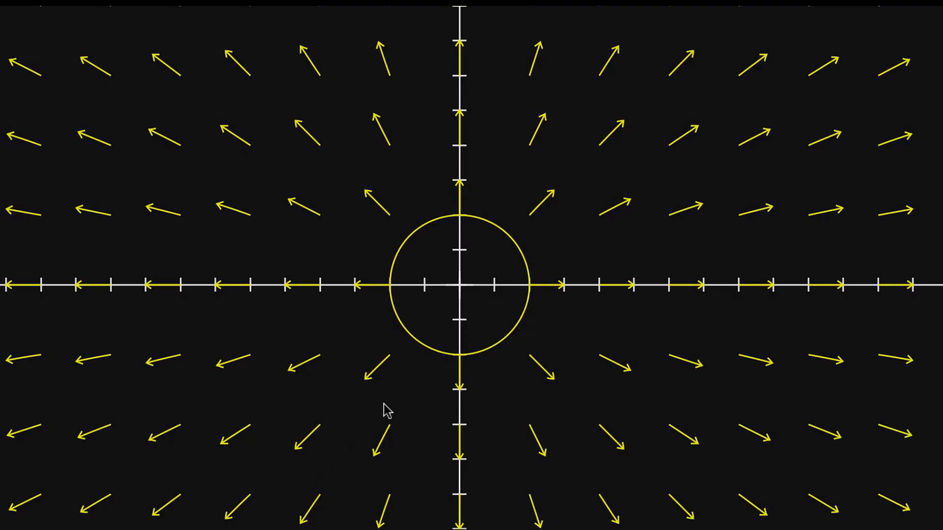
mouse_move(123, 519)
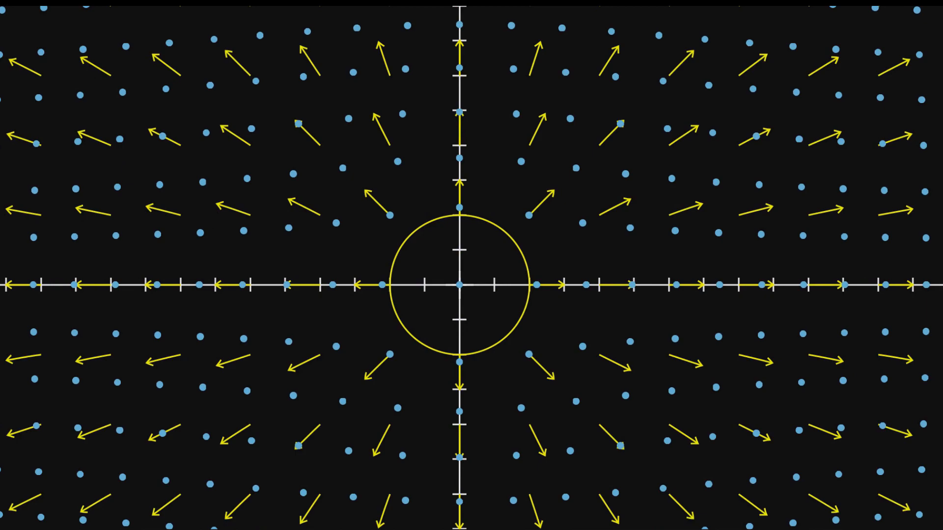
mouse_move(462, 292)
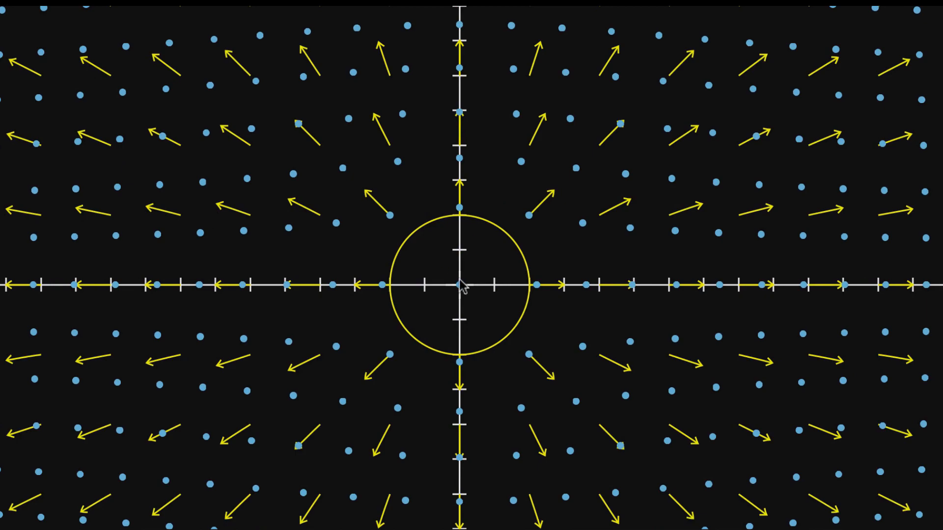
mouse_move(484, 293)
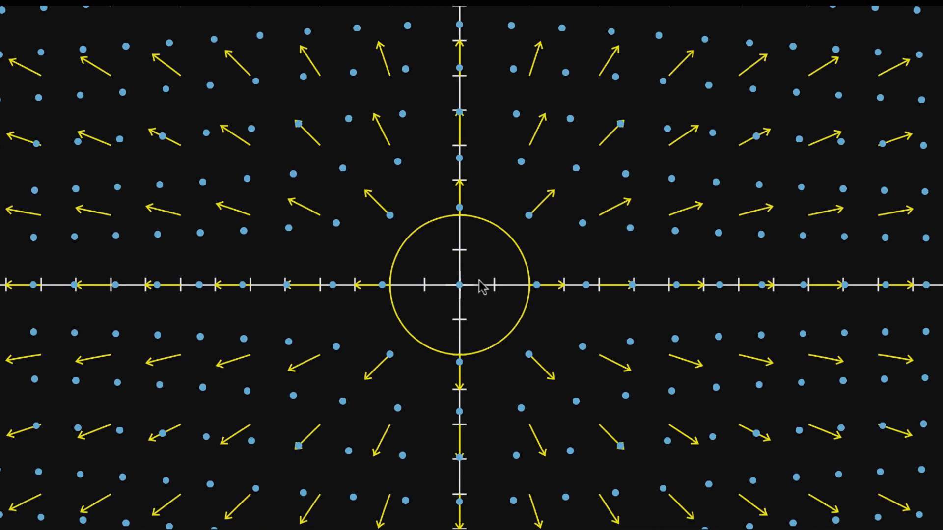
mouse_move(461, 294)
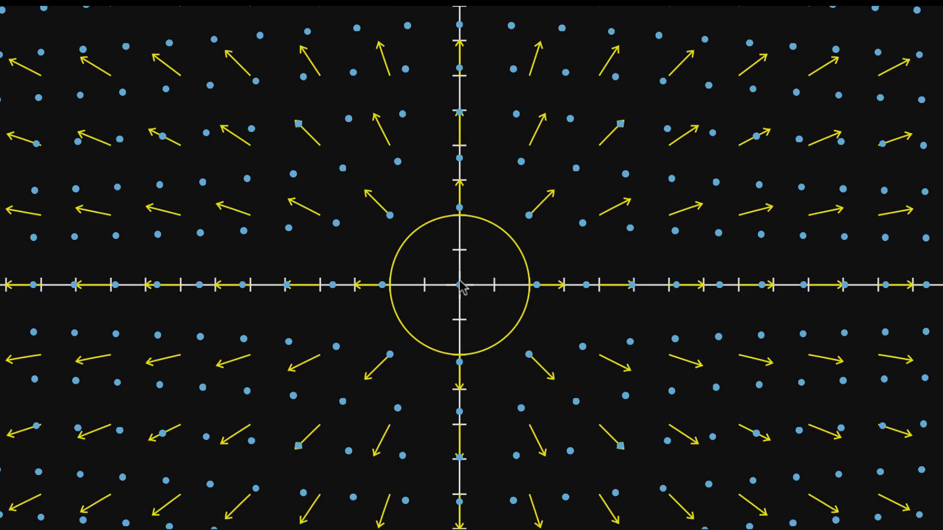
mouse_move(472, 295)
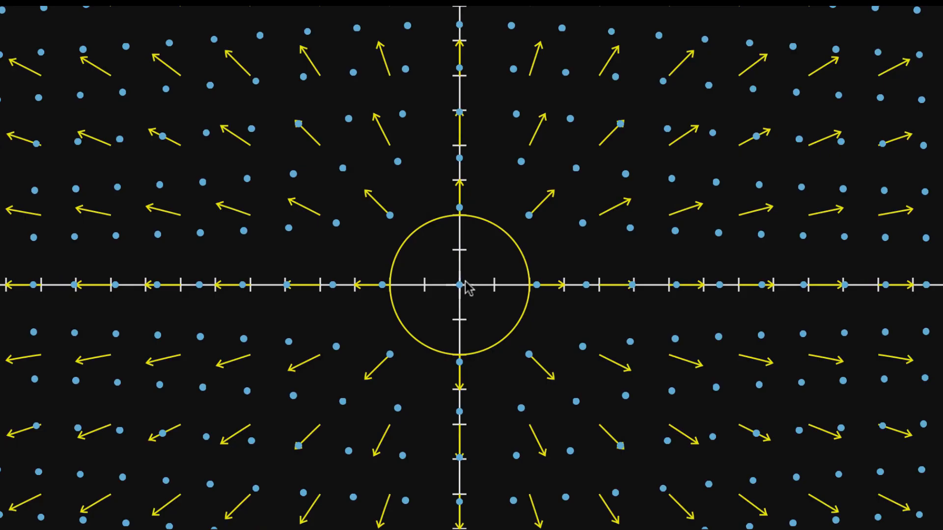
mouse_move(565, 209)
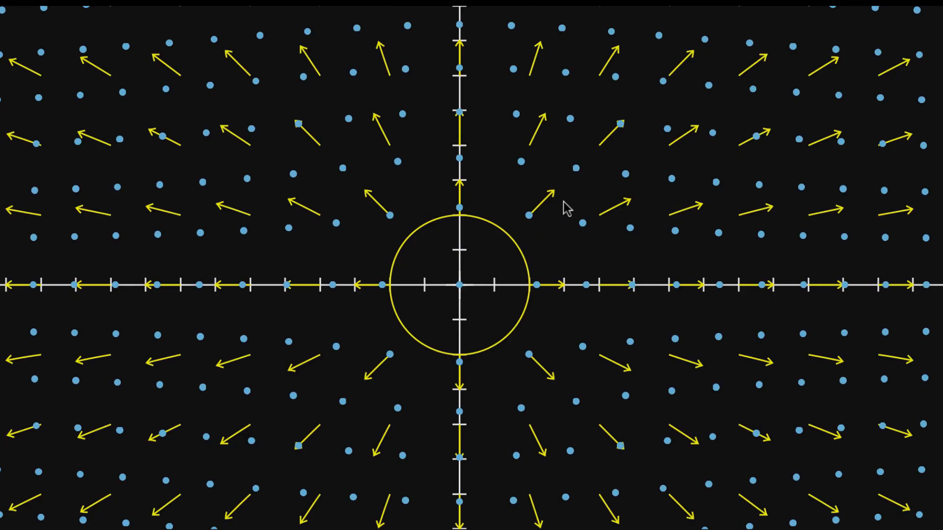
mouse_move(462, 291)
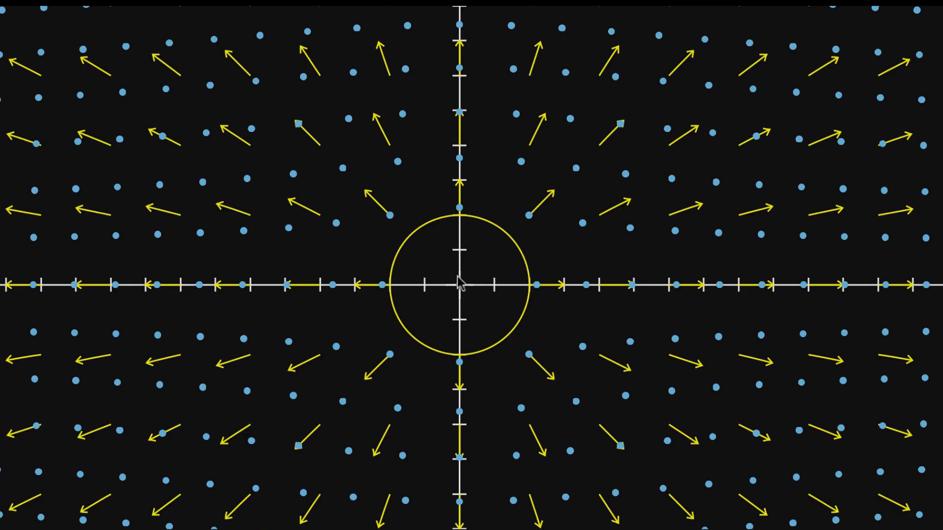
mouse_move(472, 298)
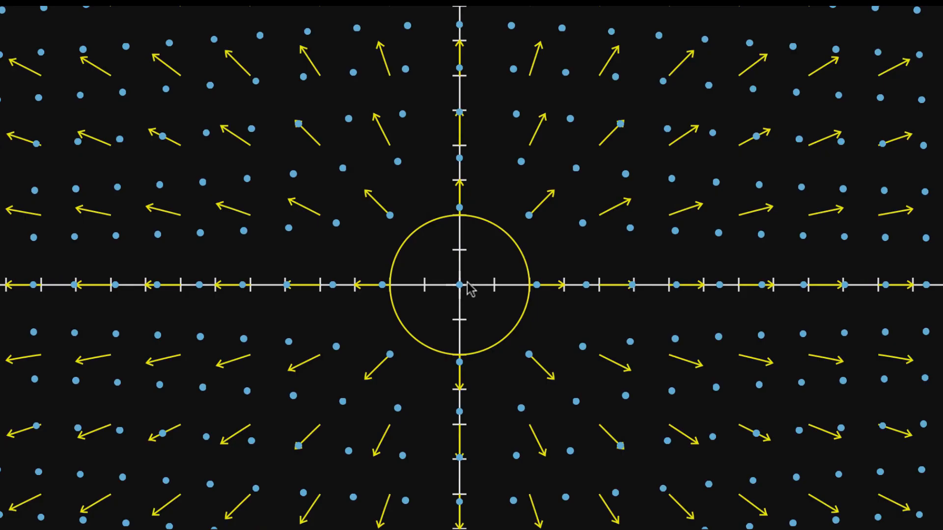
mouse_move(572, 358)
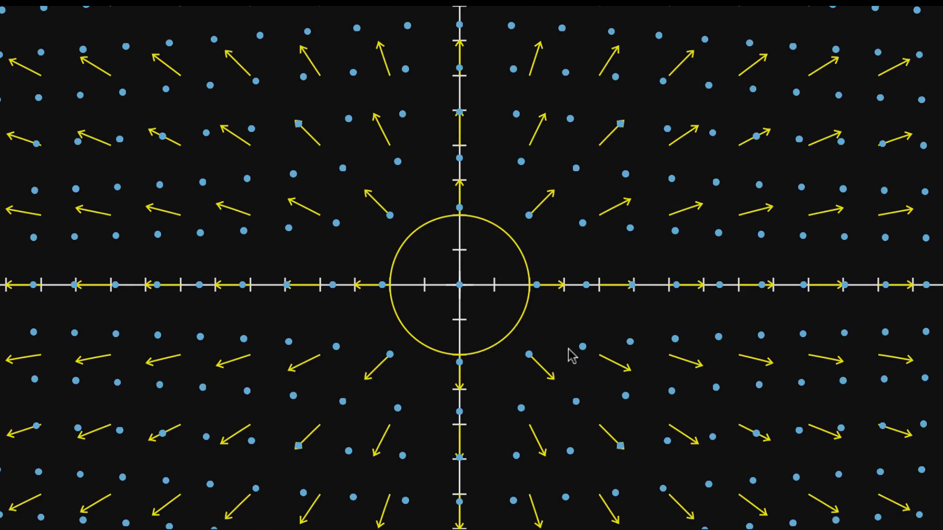
mouse_move(547, 377)
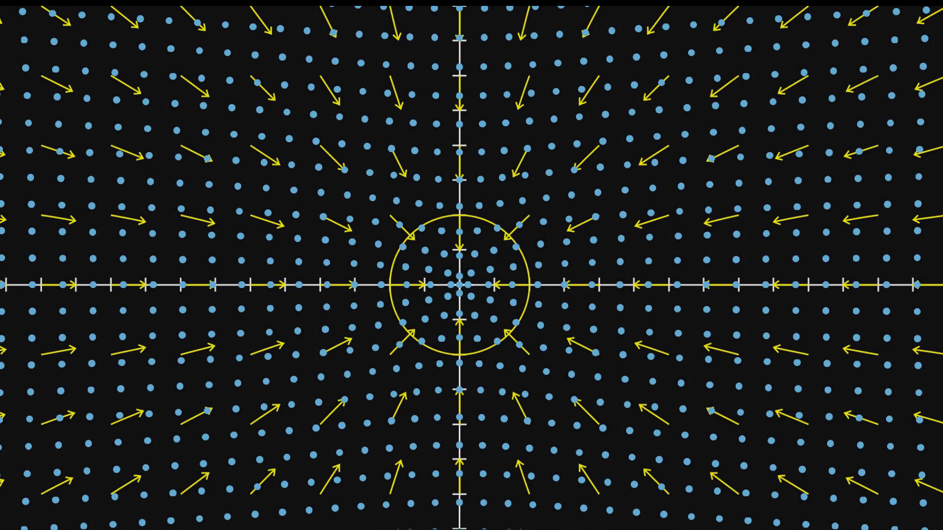
mouse_move(803, 146)
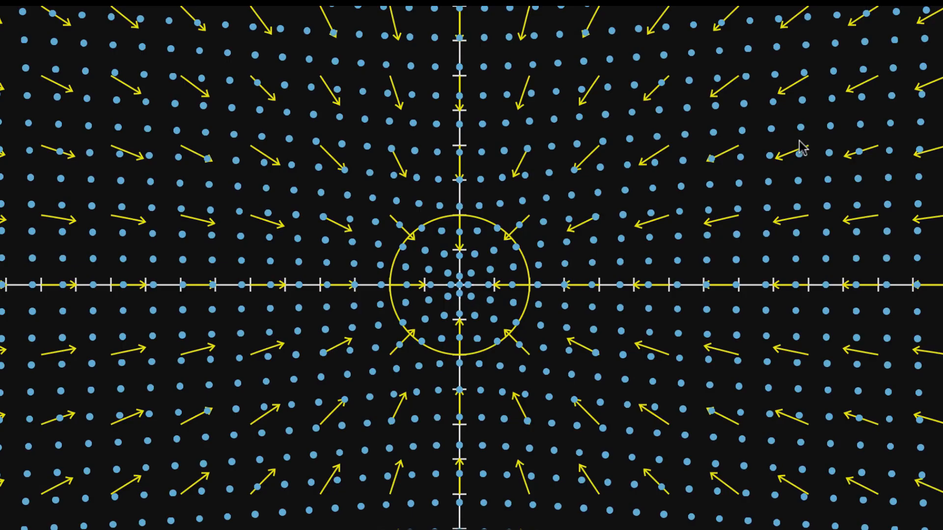
mouse_move(465, 303)
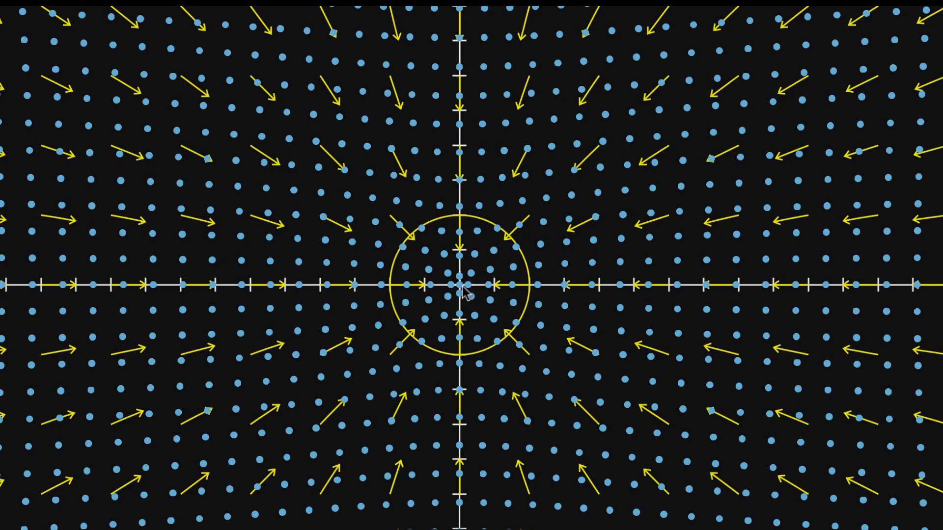
mouse_move(482, 289)
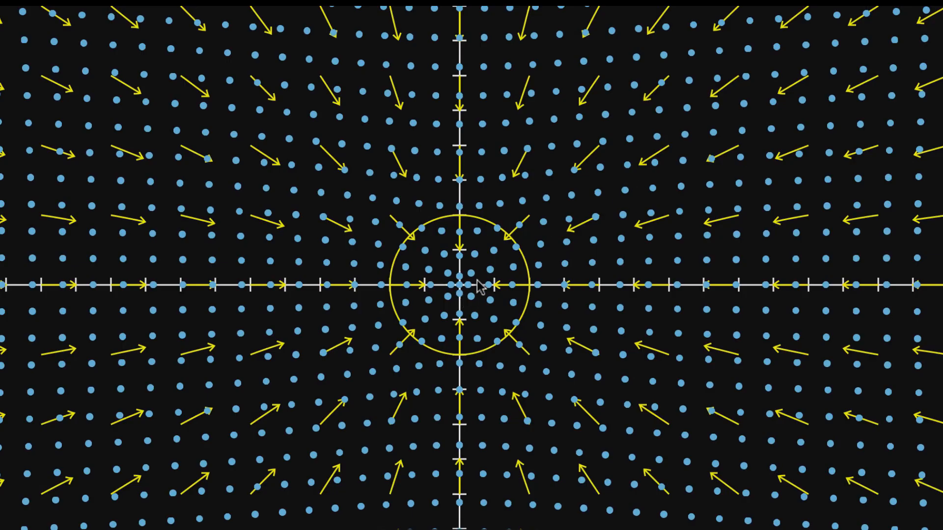
mouse_move(469, 275)
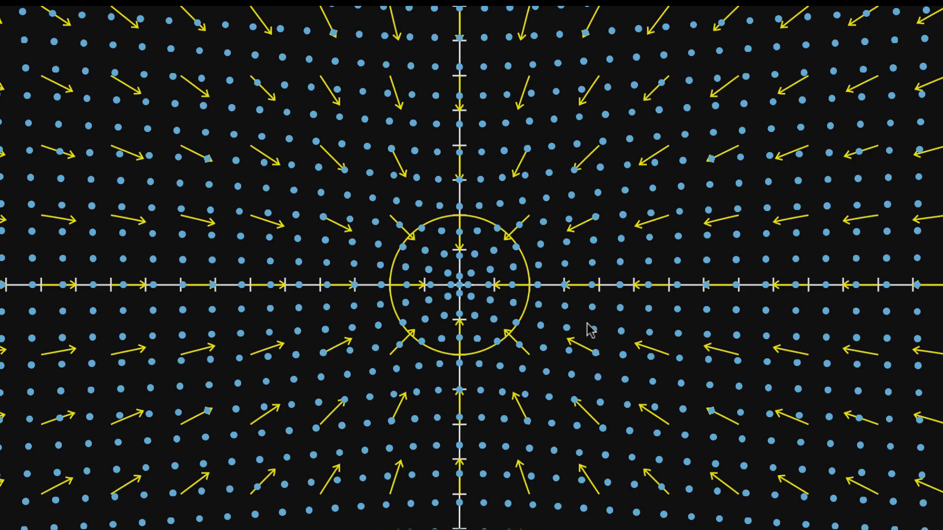
mouse_move(467, 291)
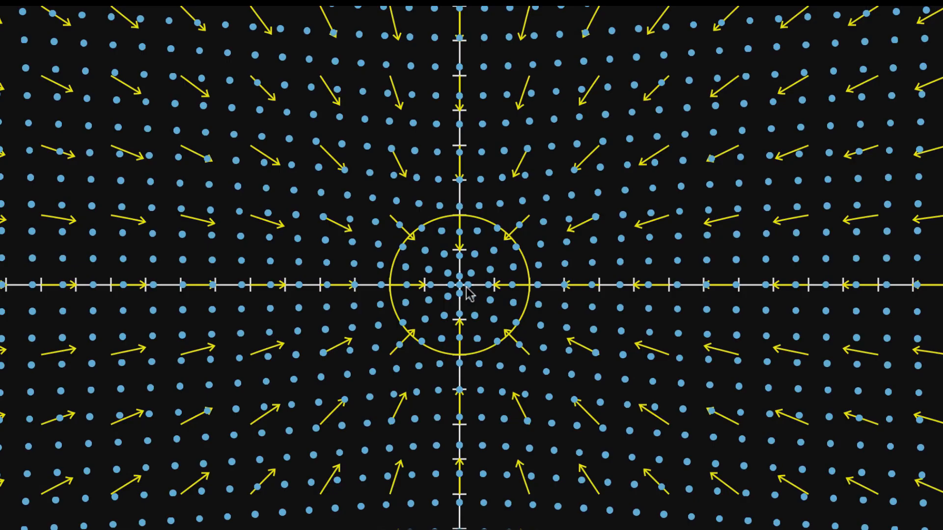
mouse_move(508, 364)
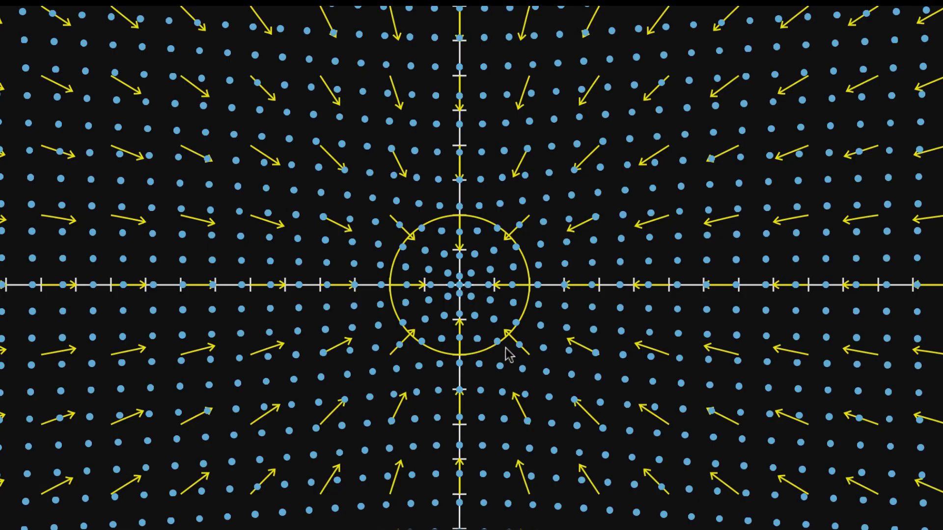
mouse_move(704, 488)
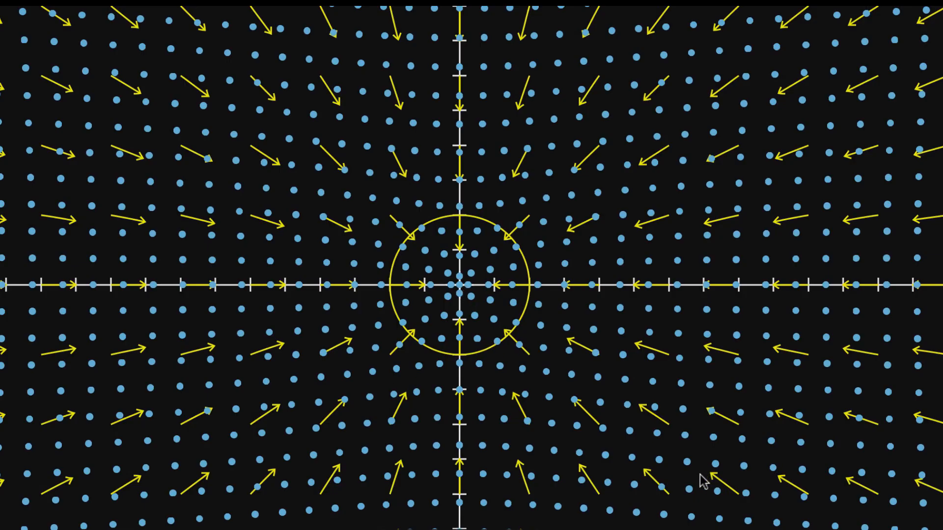
mouse_move(690, 491)
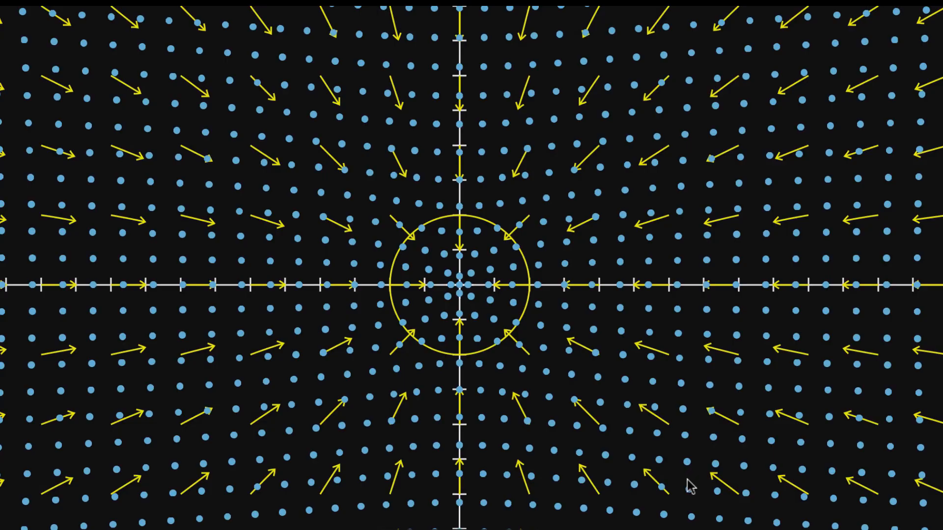
mouse_move(665, 498)
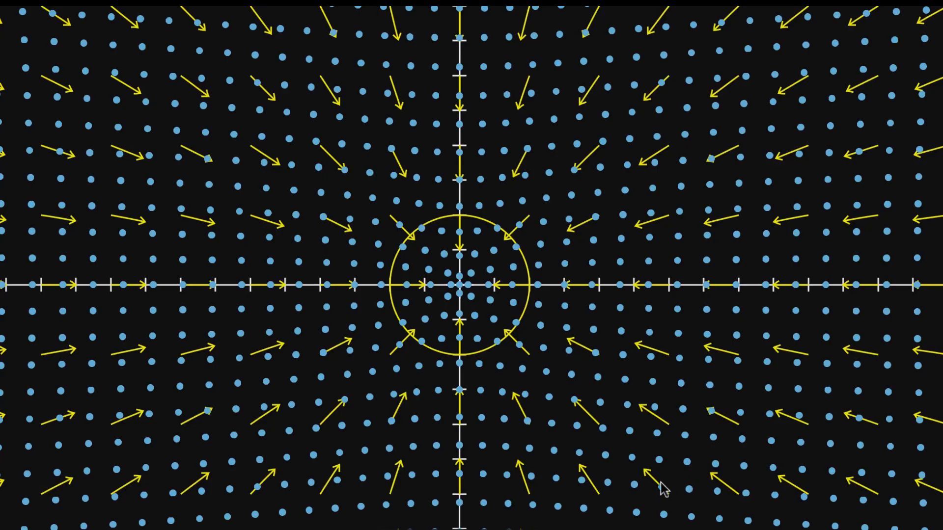
mouse_move(494, 358)
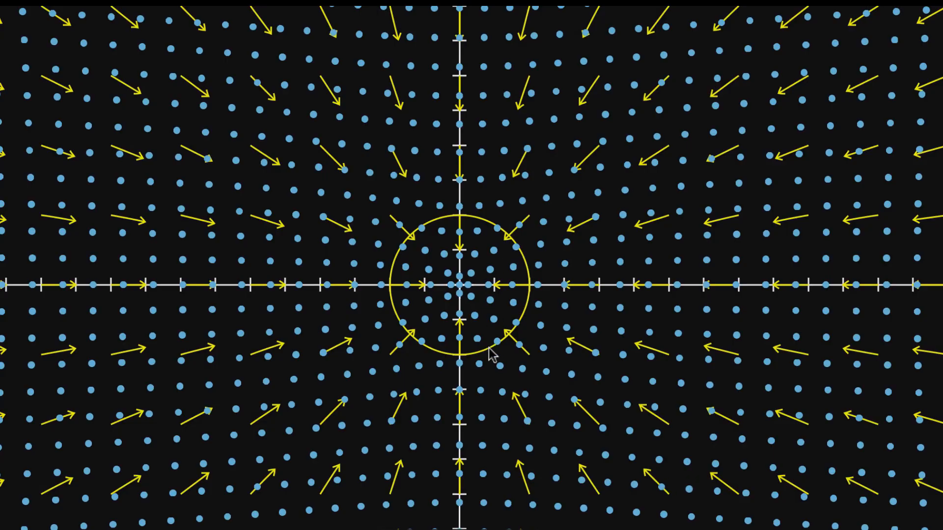
mouse_move(520, 294)
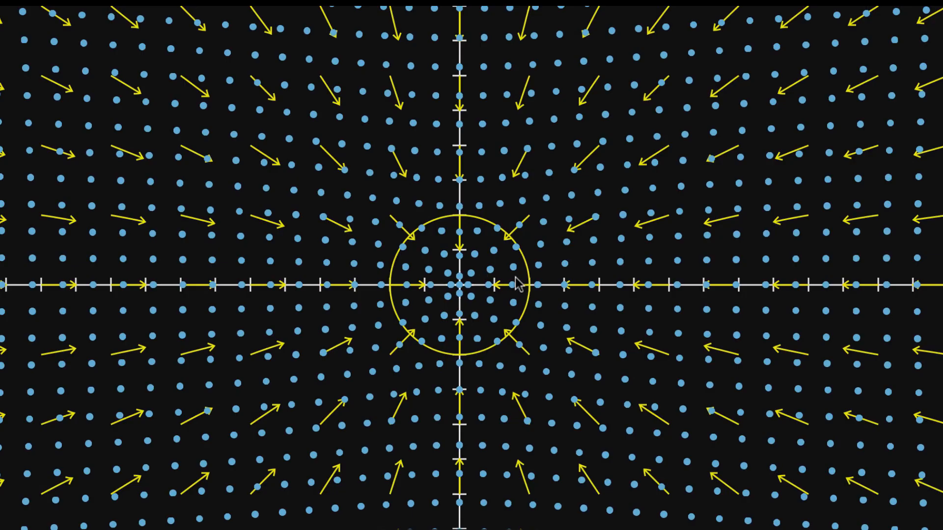
mouse_move(518, 283)
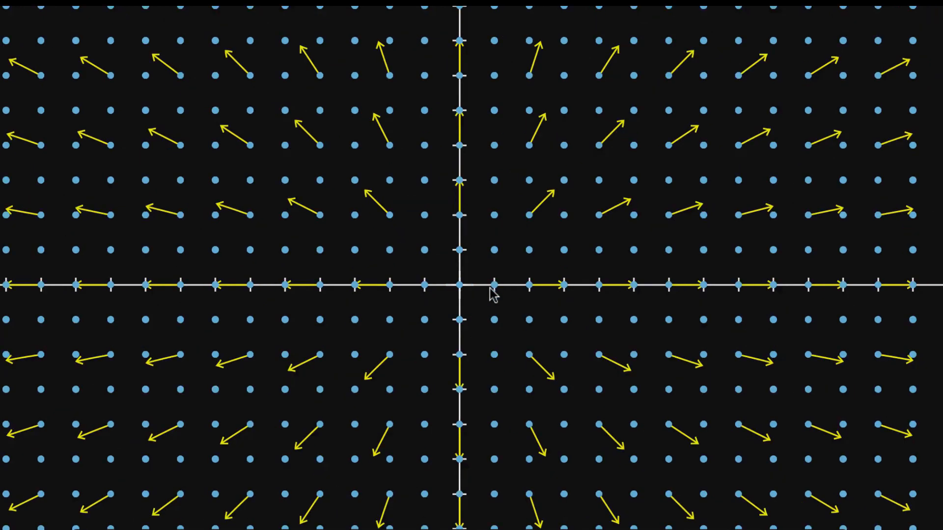
mouse_move(635, 371)
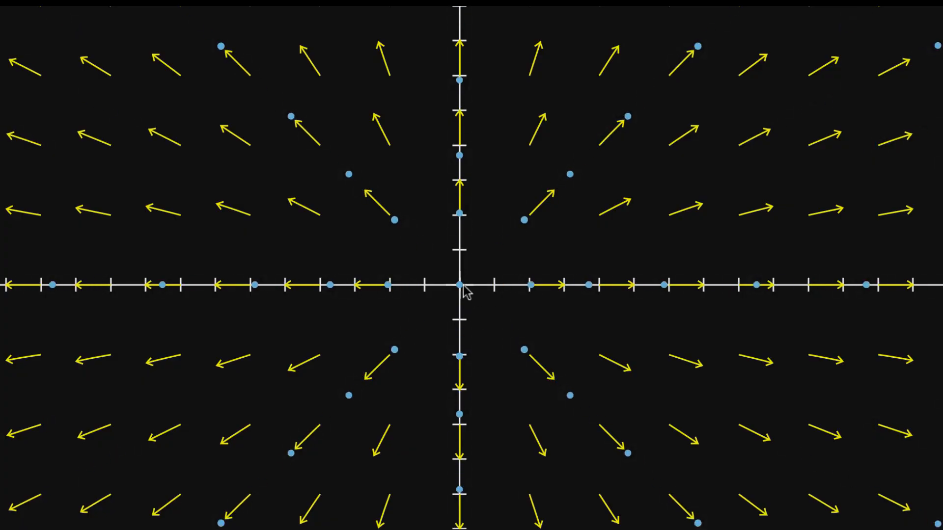
mouse_move(480, 303)
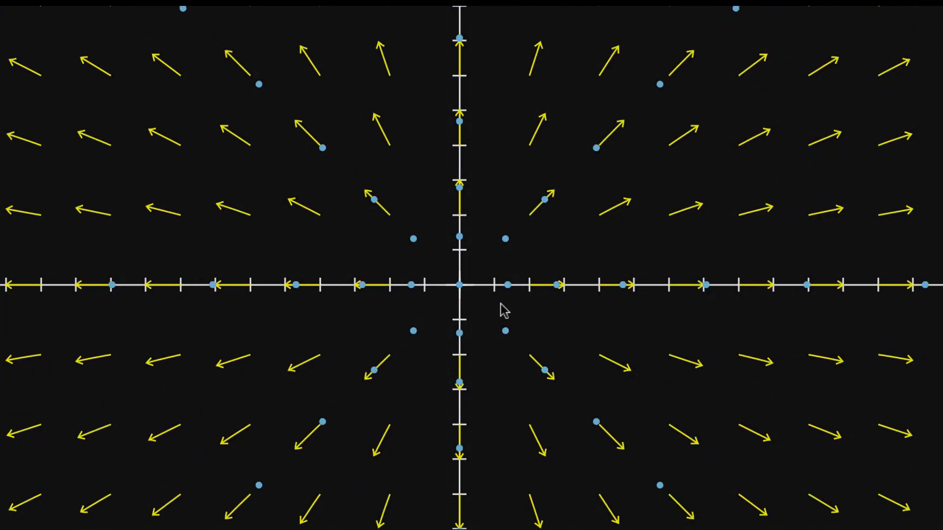
mouse_move(637, 412)
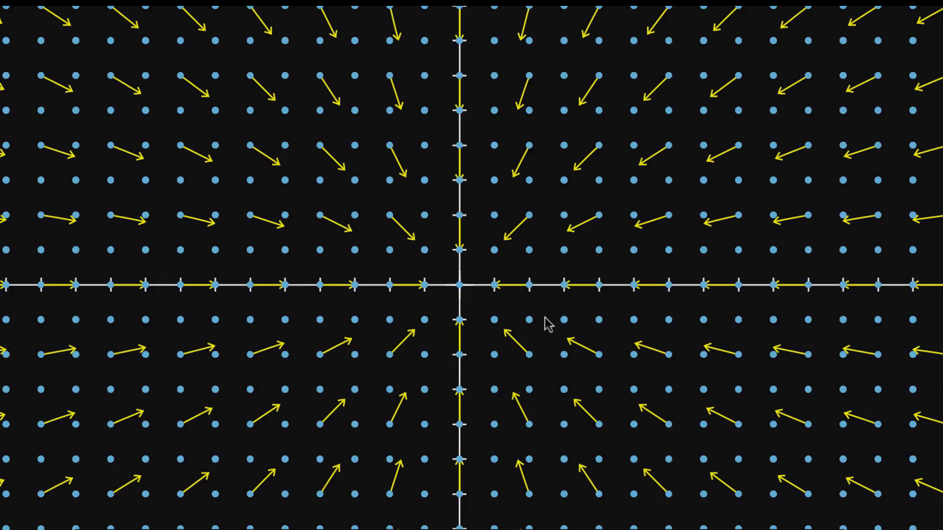
mouse_move(542, 338)
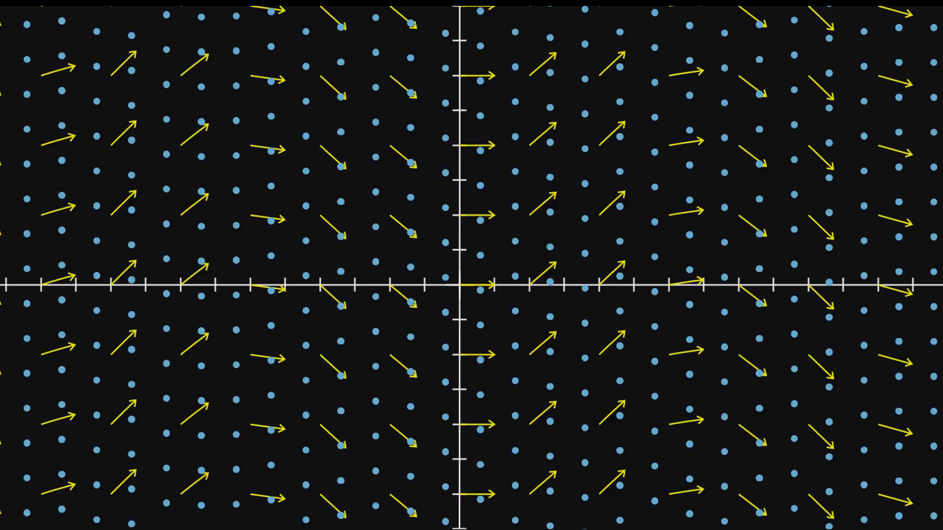
mouse_move(631, 437)
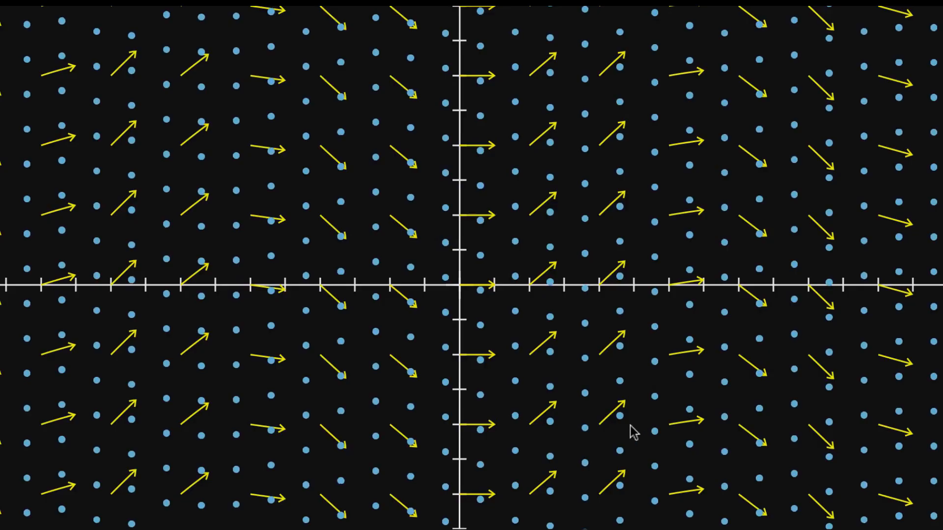
mouse_move(587, 404)
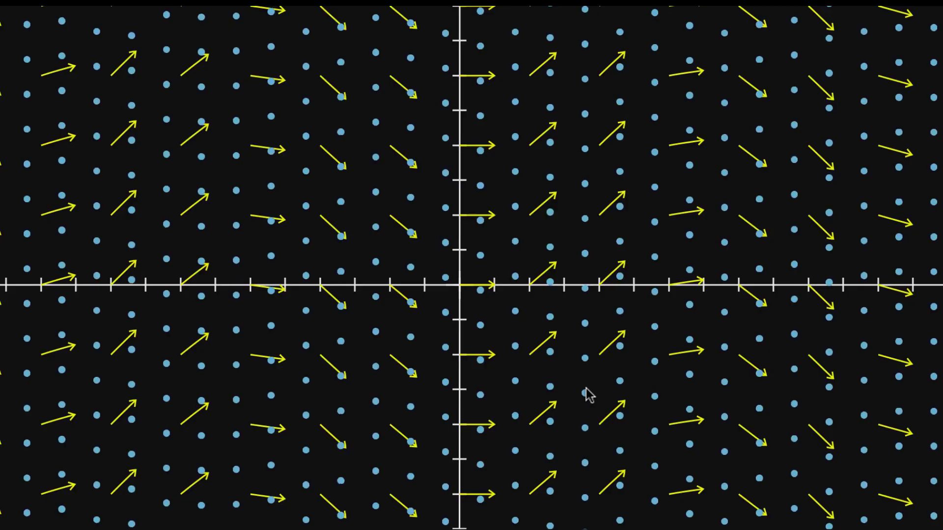
mouse_move(515, 367)
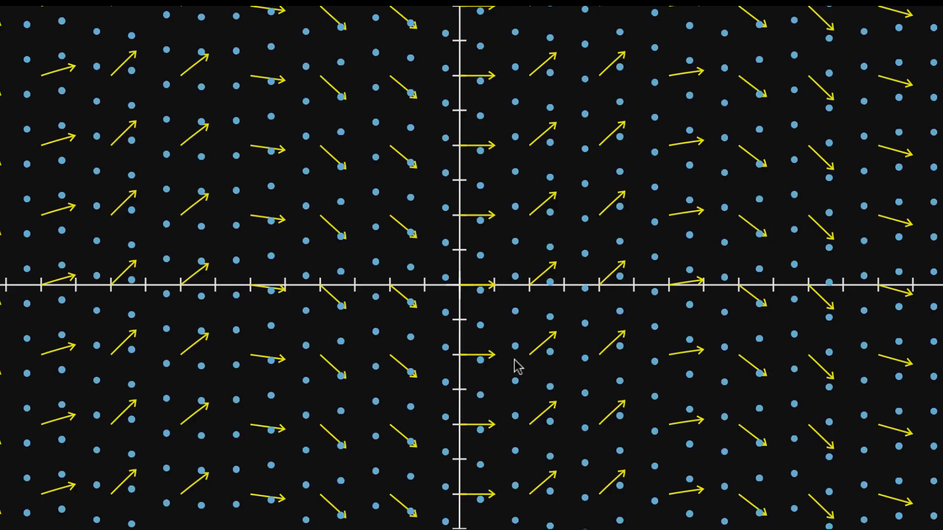
mouse_move(635, 416)
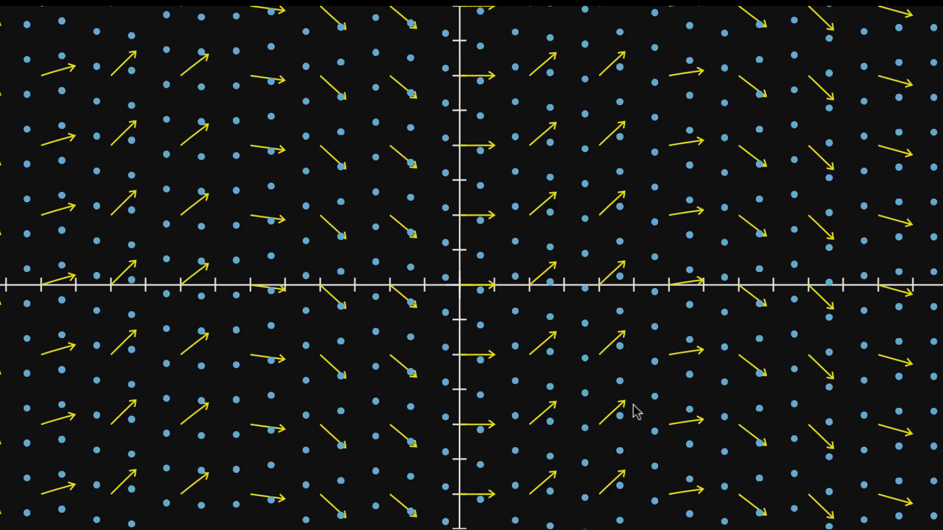
mouse_move(617, 318)
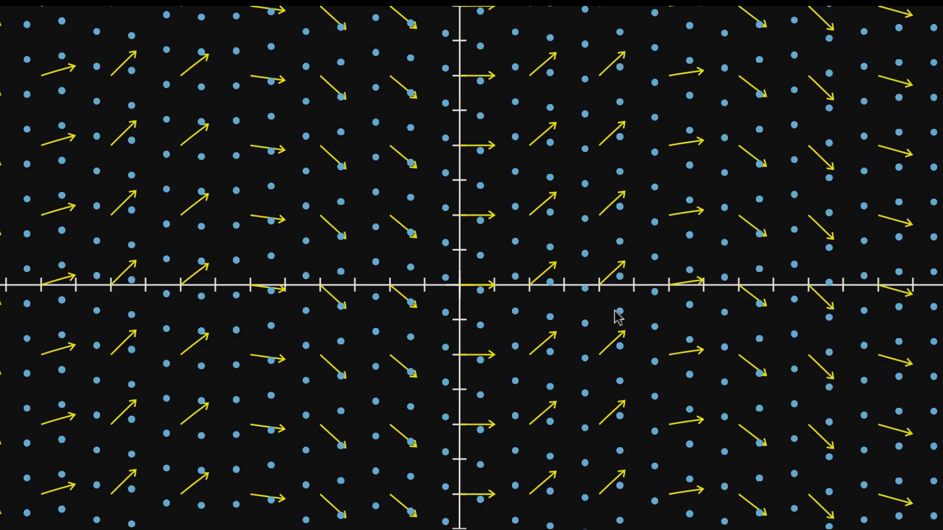
mouse_move(730, 395)
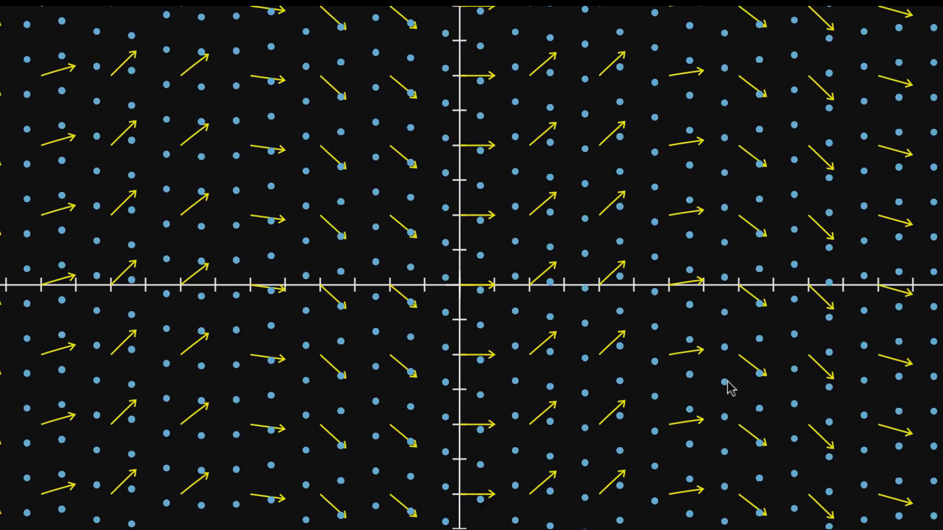